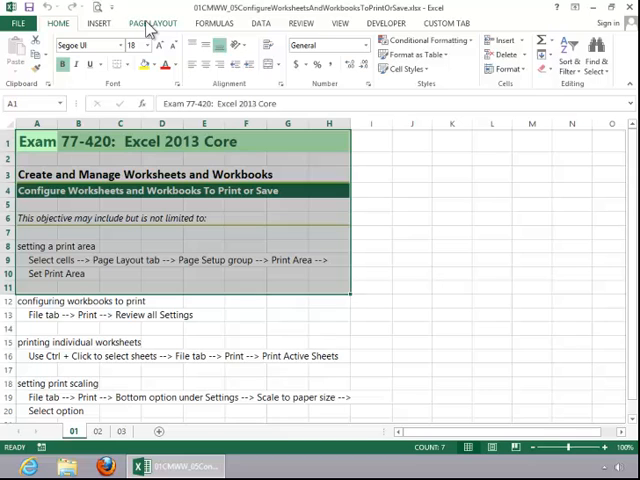
# Show the Page Layout tab and view the Print Area options without changing them.
pyautogui.click(151, 20)
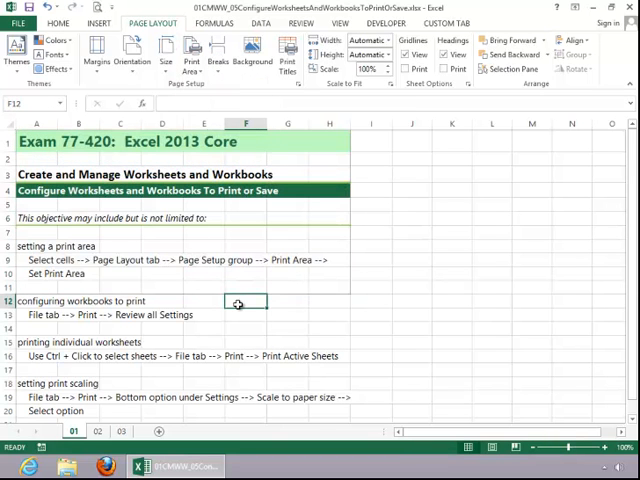
pyautogui.moveTo(300, 293)
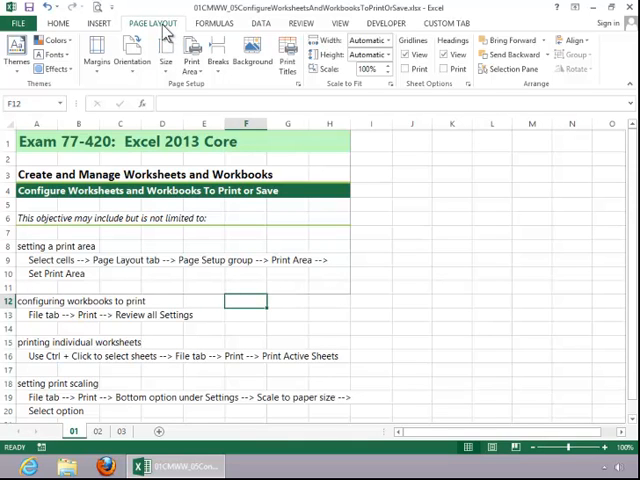
pyautogui.click(192, 52)
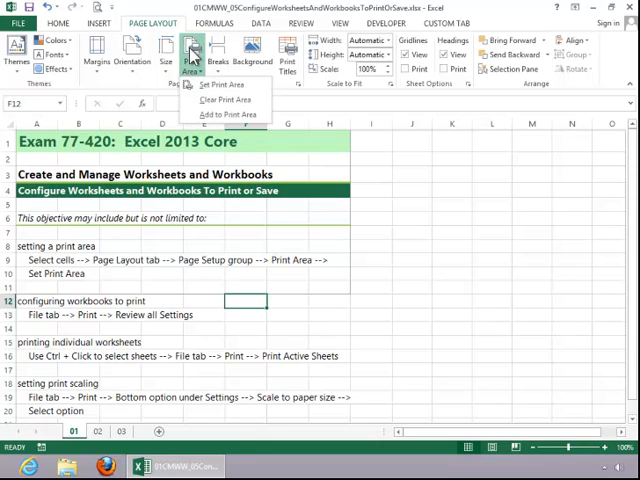
pyautogui.moveTo(225, 100)
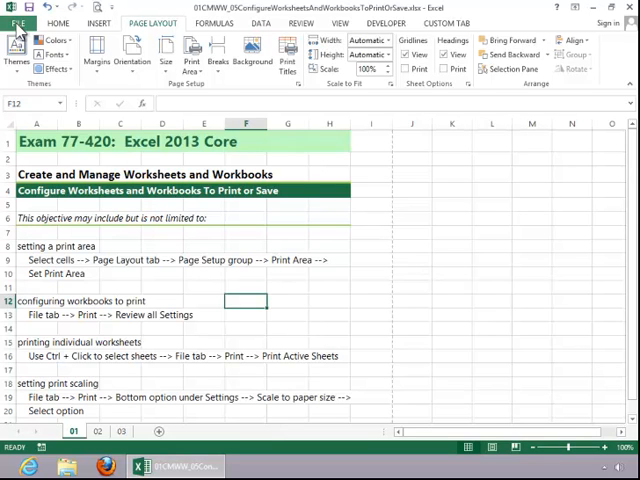
# Open the print preview and review the Print Active Sheets and Print One Sided choices.
pyautogui.click(25, 12)
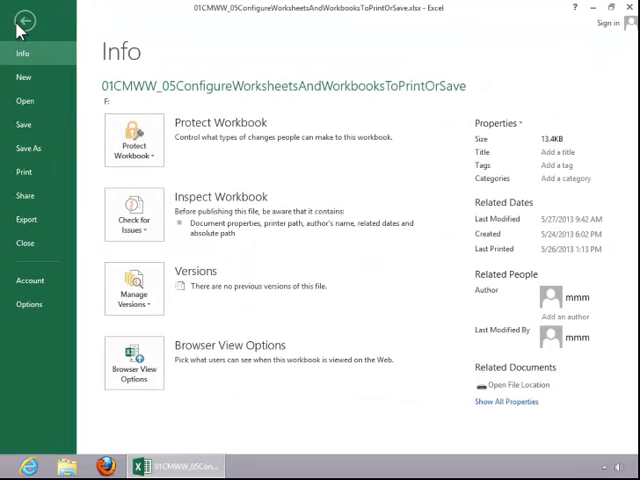
pyautogui.click(24, 172)
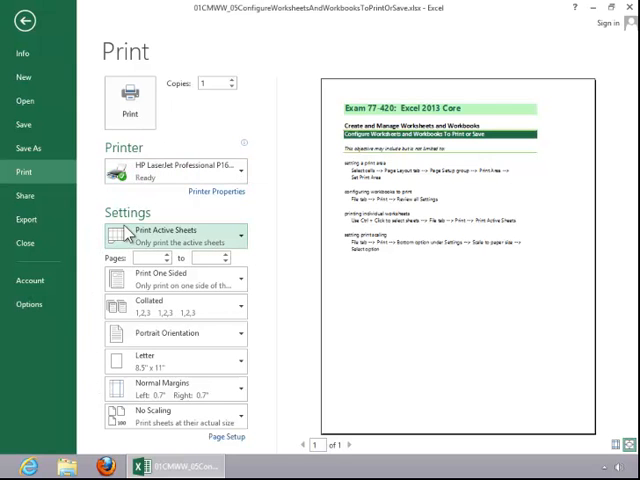
pyautogui.click(175, 235)
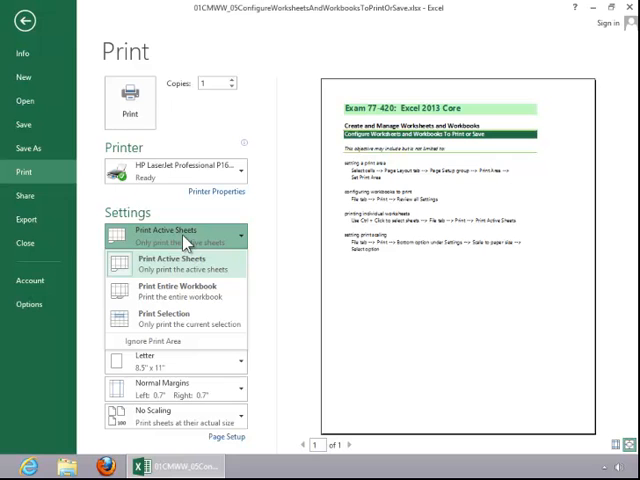
pyautogui.moveTo(175, 291)
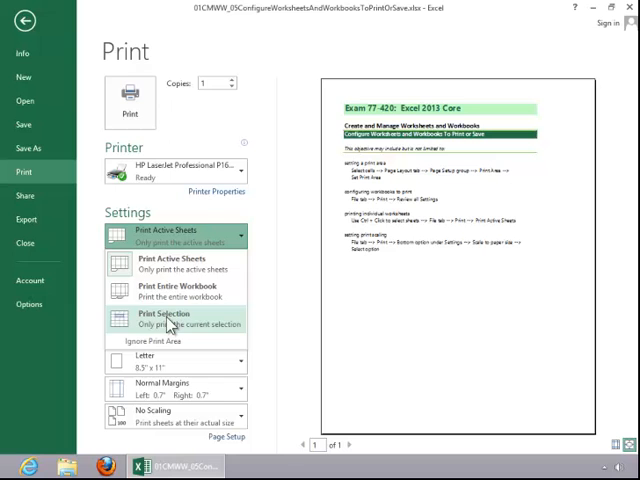
pyautogui.click(175, 235)
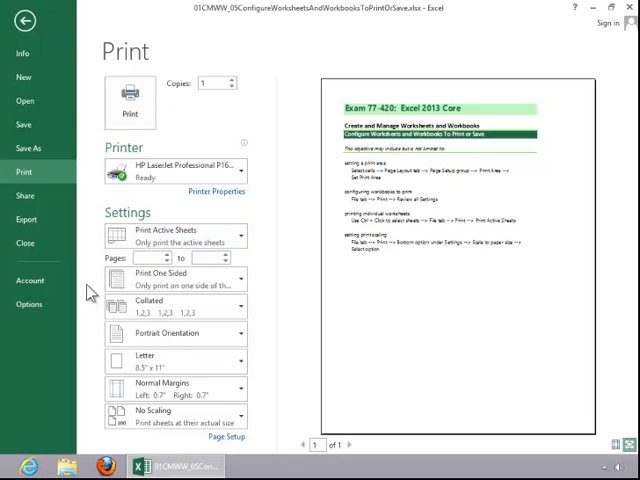
pyautogui.click(175, 278)
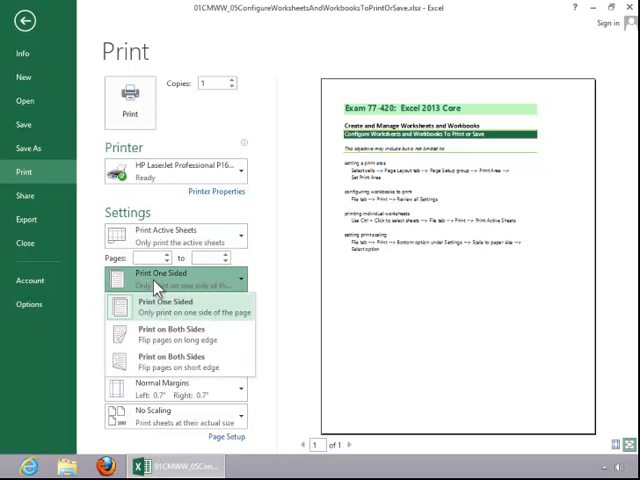
pyautogui.moveTo(155, 335)
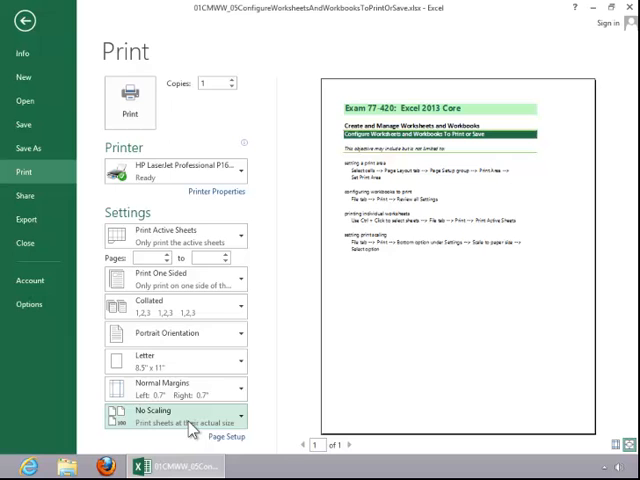
# Review No Scaling and Custom Scaling Options, cancel Page Setup, then print the active sheet.
pyautogui.click(180, 414)
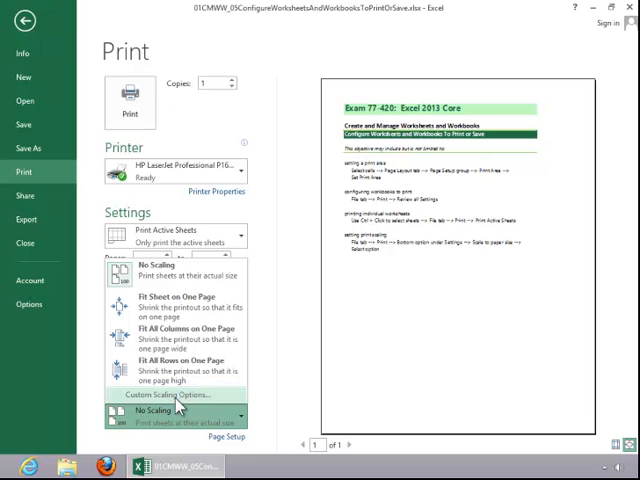
pyautogui.click(172, 390)
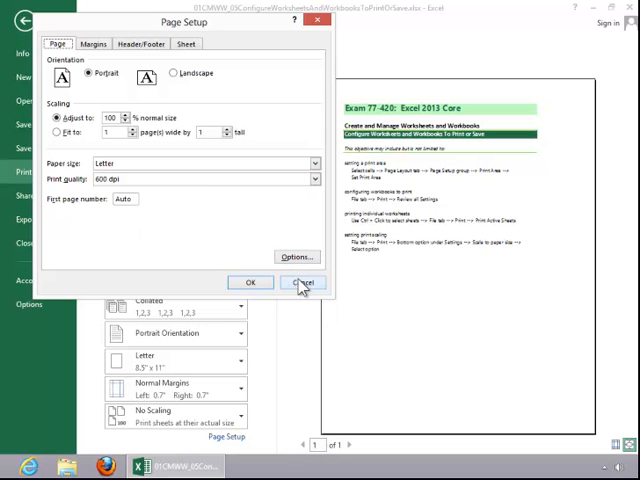
pyautogui.click(303, 282)
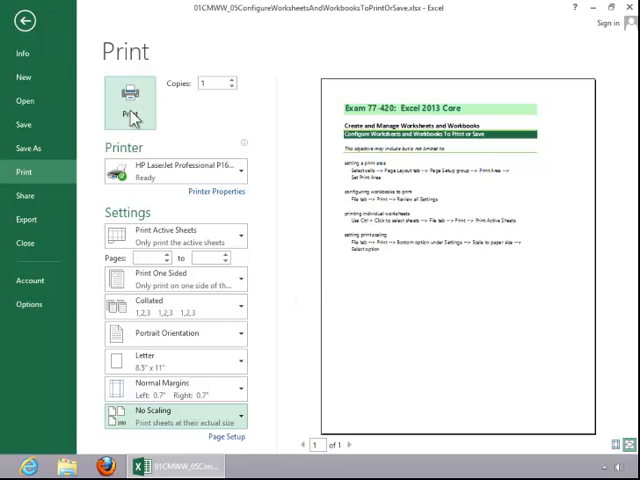
pyautogui.click(24, 22)
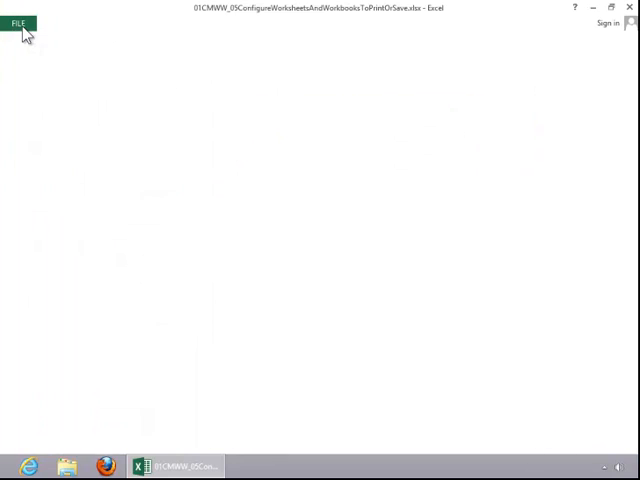
# Preview the two grouped sheets under Print Active Sheets and view page 2.
pyautogui.click(24, 23)
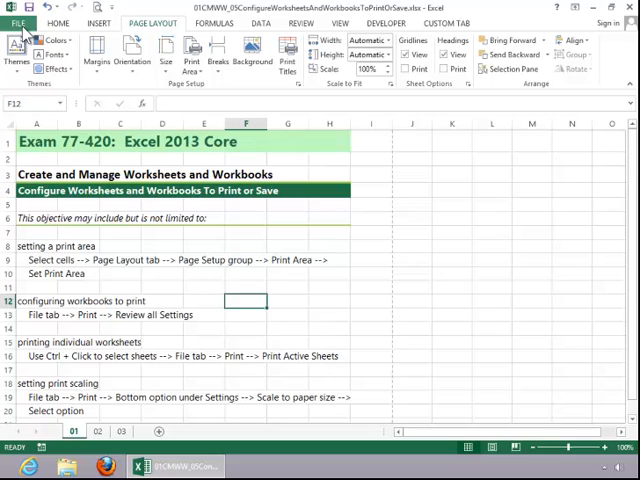
pyautogui.moveTo(143, 301)
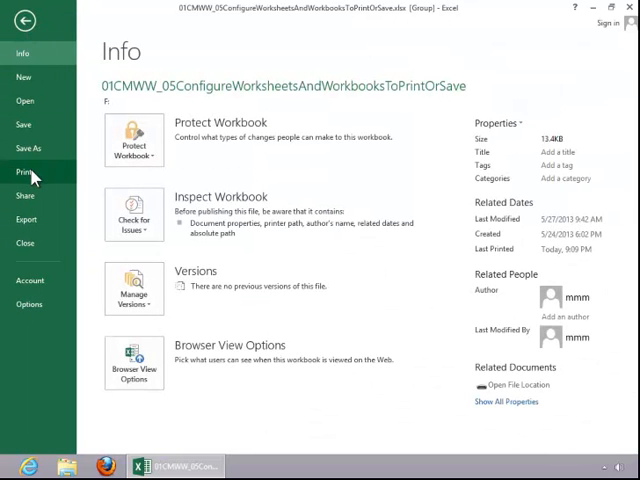
pyautogui.click(22, 172)
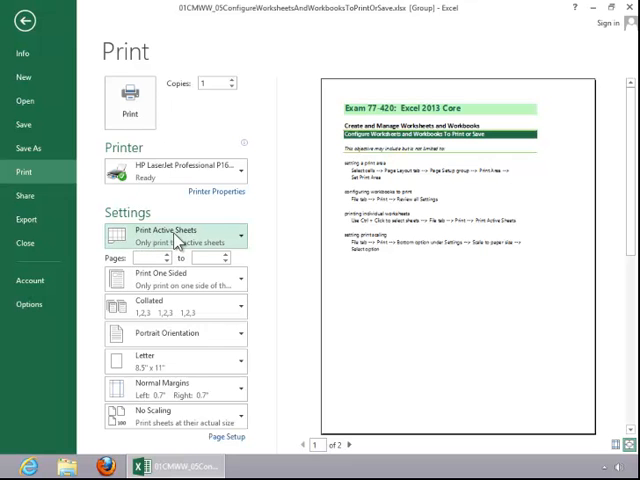
pyautogui.click(178, 236)
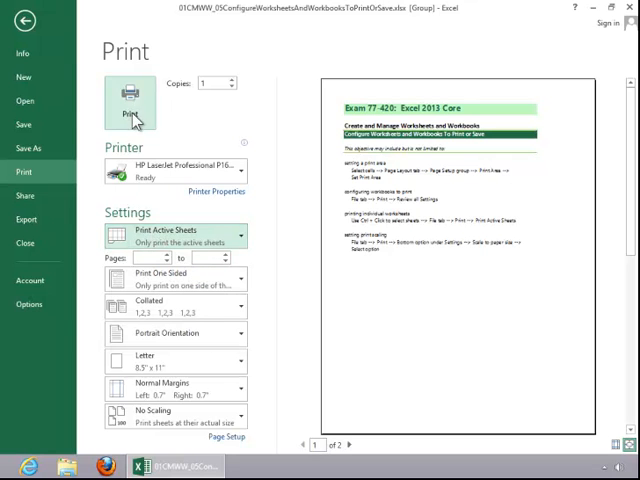
pyautogui.moveTo(472, 263)
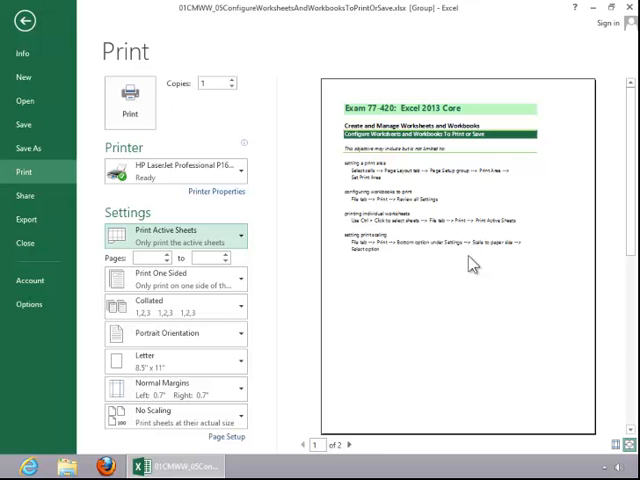
pyautogui.click(352, 446)
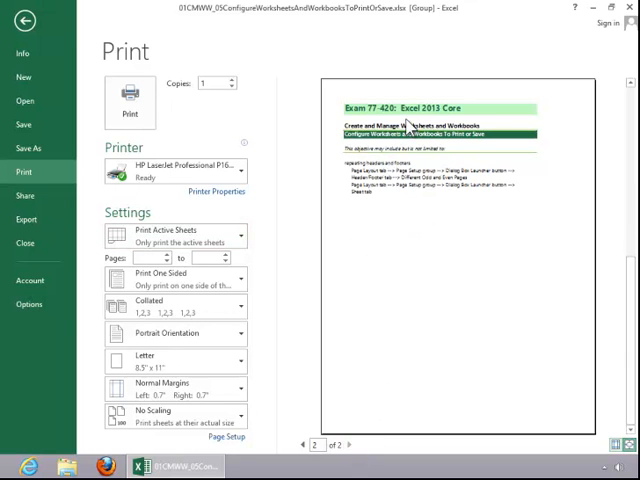
pyautogui.moveTo(28, 24)
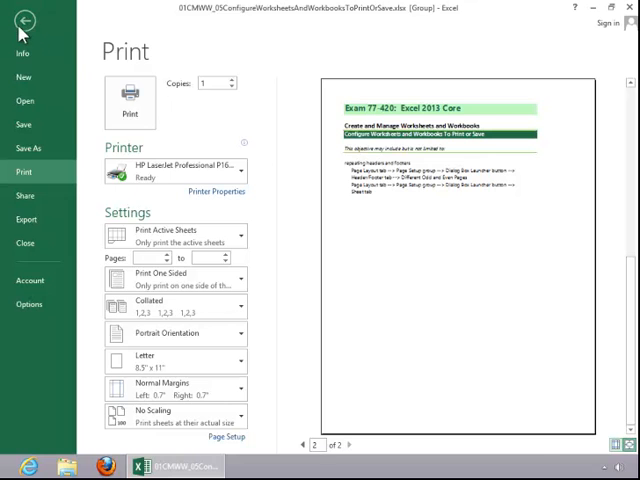
# Start exporting as Formatted Text (*.prn) via Save As, then cancel the dialog.
pyautogui.click(23, 23)
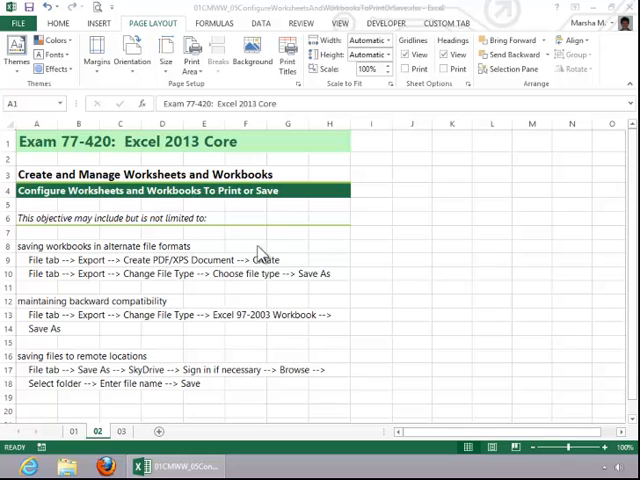
pyautogui.click(15, 15)
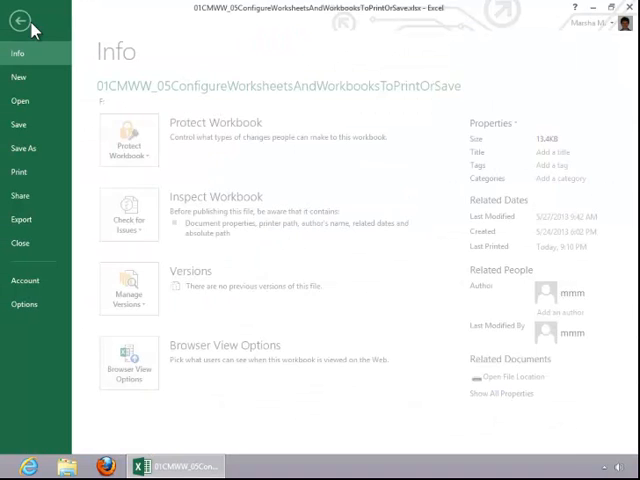
pyautogui.click(21, 219)
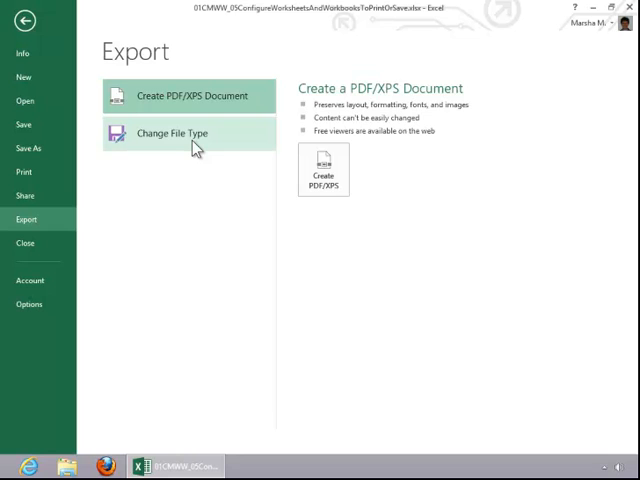
pyautogui.click(172, 133)
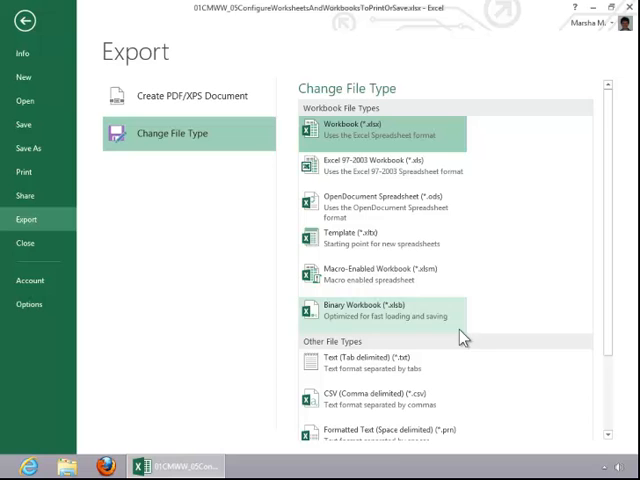
pyautogui.scroll(-3)
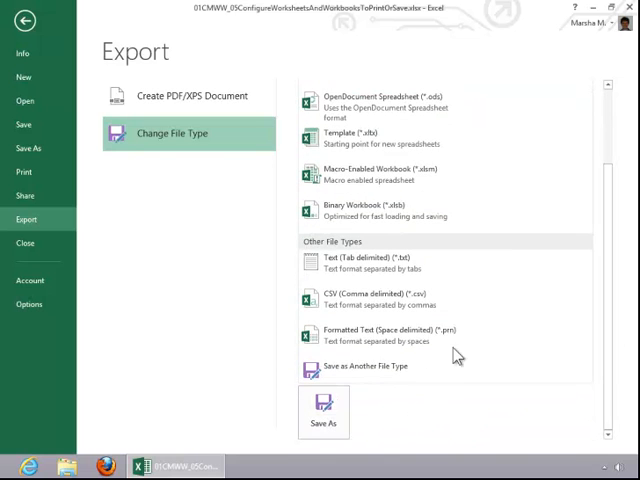
pyautogui.moveTo(365, 378)
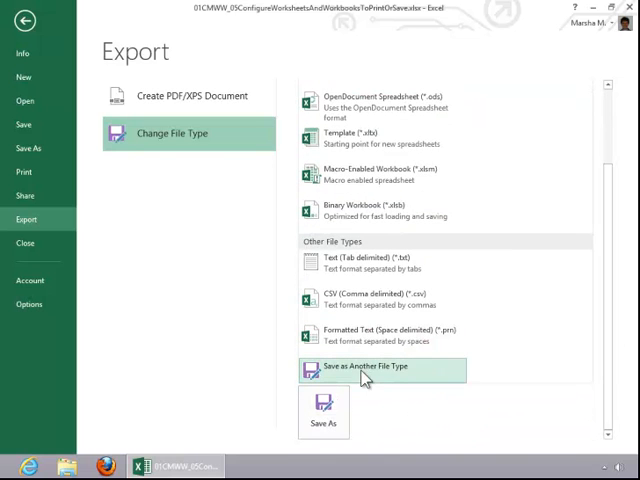
pyautogui.click(322, 421)
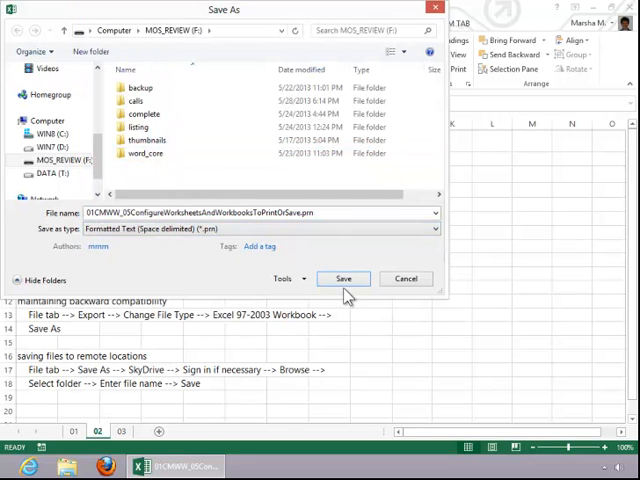
pyautogui.moveTo(343, 278)
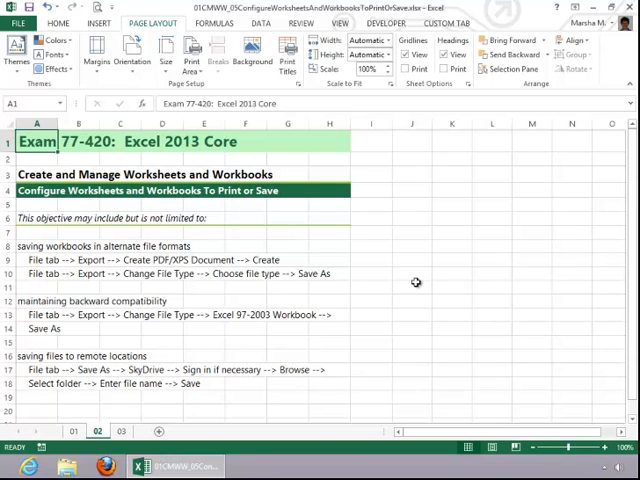
pyautogui.click(13, 22)
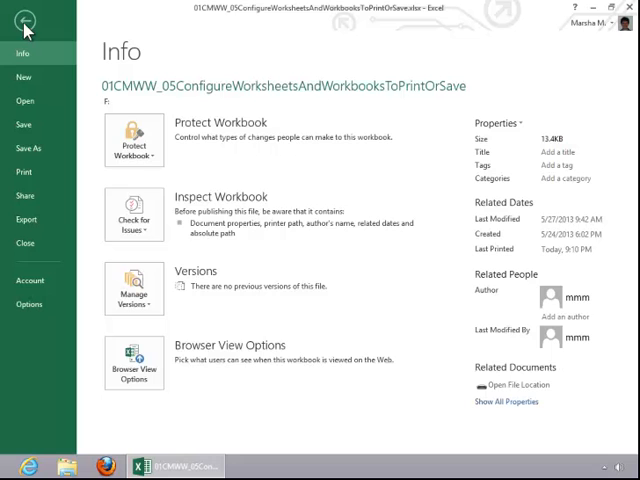
pyautogui.click(25, 219)
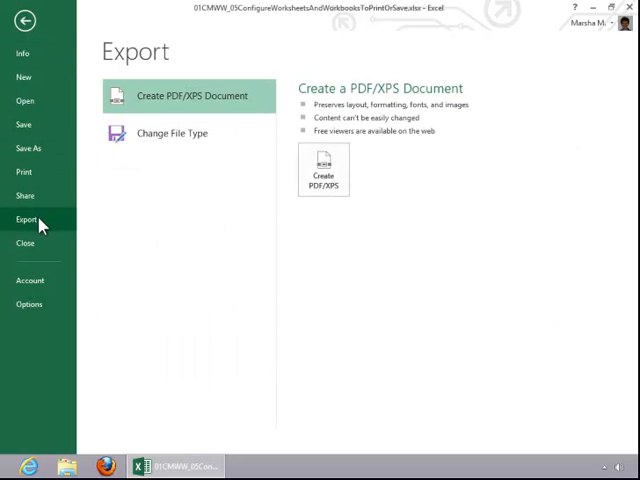
pyautogui.click(172, 133)
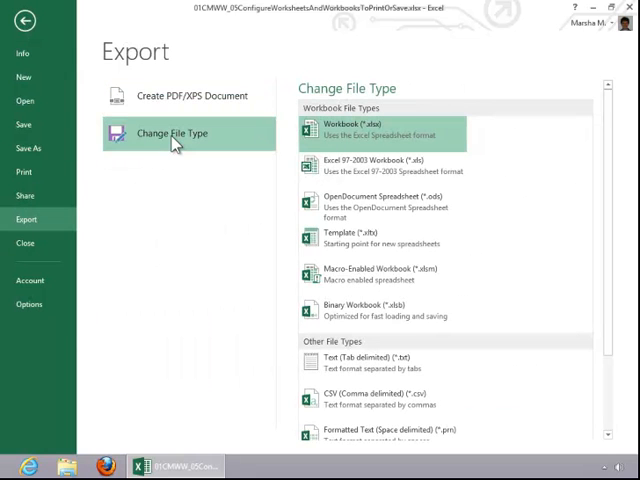
pyautogui.moveTo(373, 171)
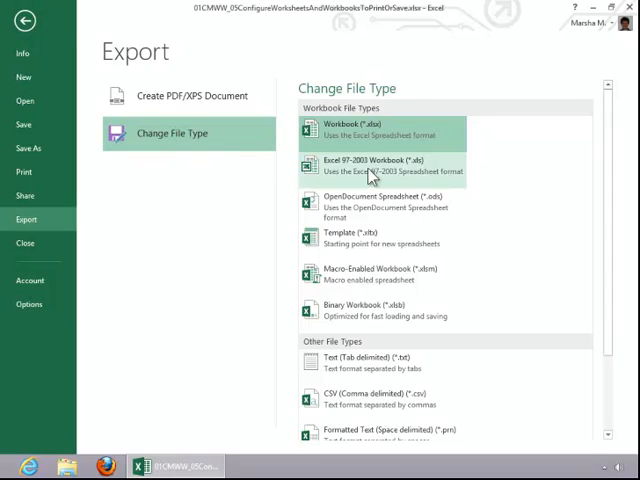
pyautogui.click(395, 165)
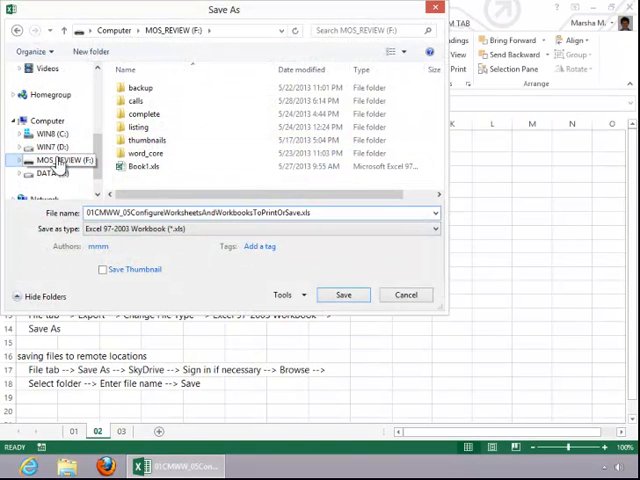
pyautogui.moveTo(343, 294)
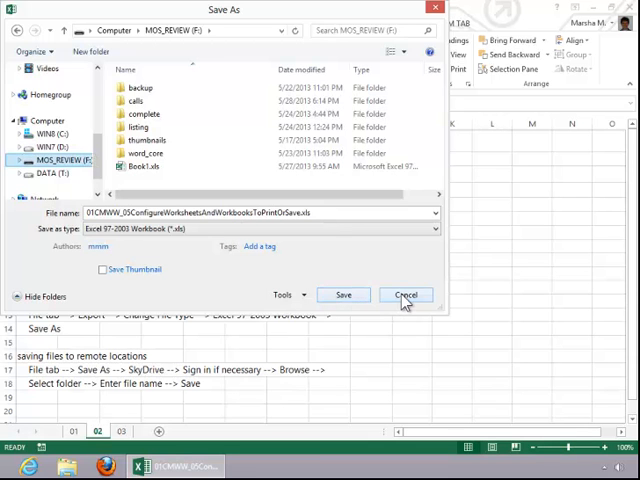
pyautogui.click(405, 294)
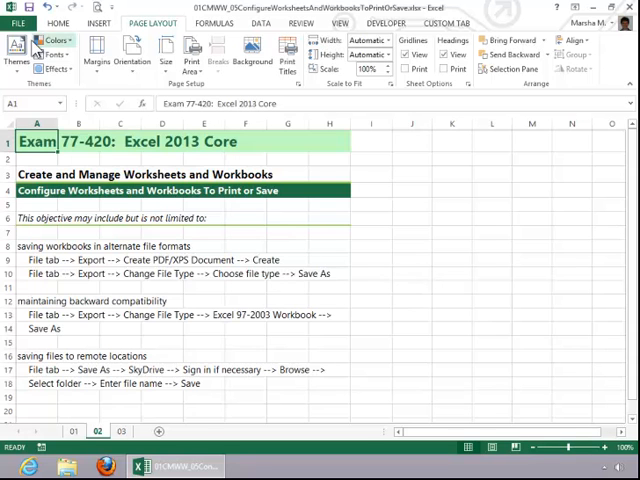
pyautogui.click(16, 18)
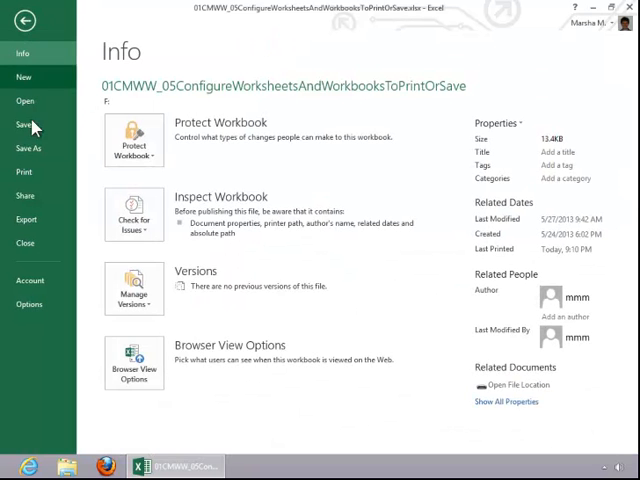
pyautogui.click(28, 148)
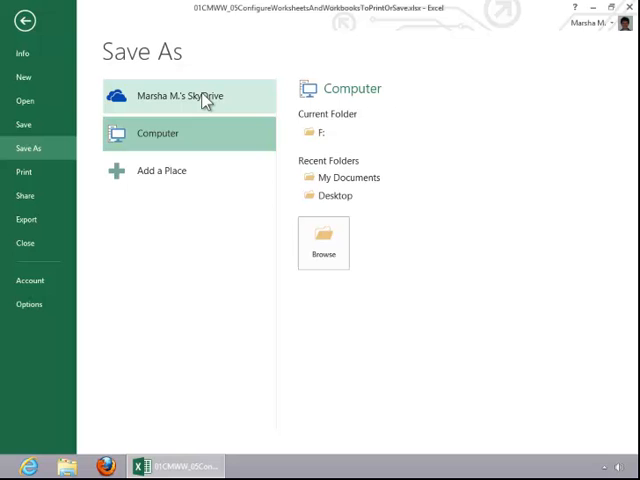
pyautogui.click(180, 96)
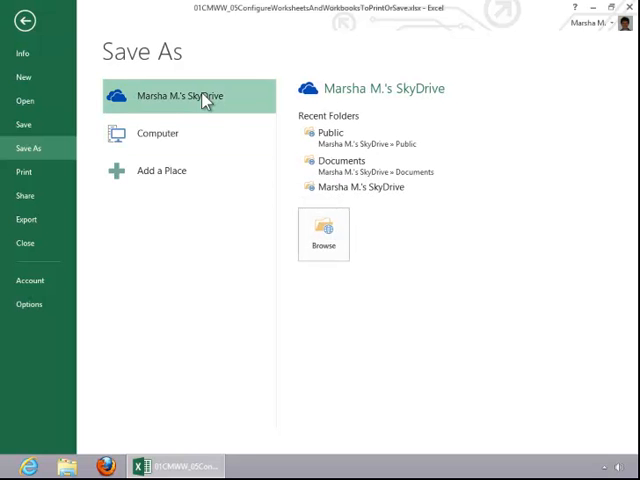
pyautogui.moveTo(330, 193)
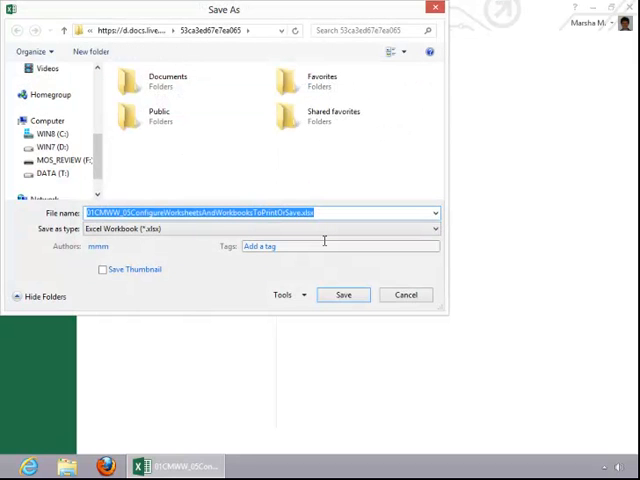
pyautogui.click(150, 115)
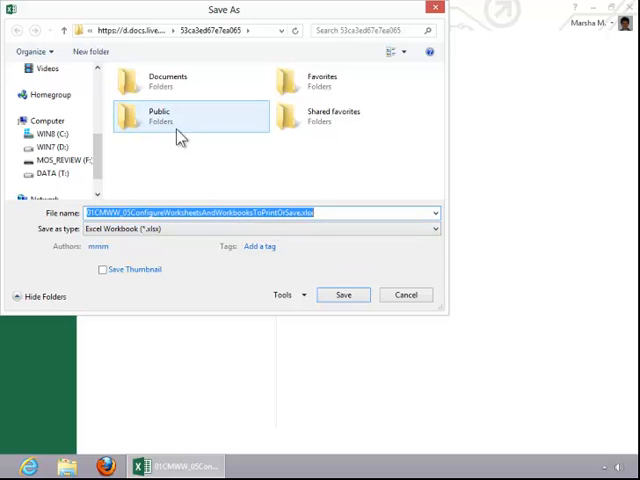
pyautogui.doubleClick(160, 80)
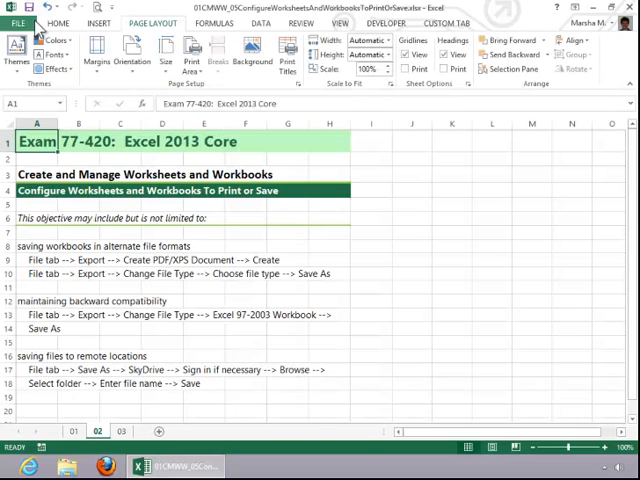
# Switch to sheet 03.
pyautogui.click(161, 287)
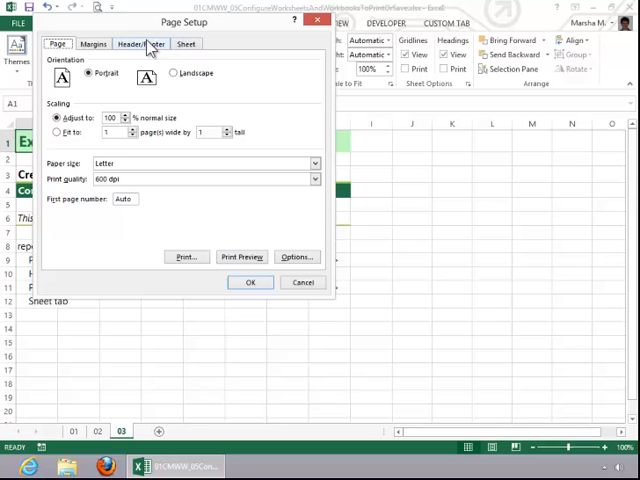
# Turn on Different odd and even pages and open the Even Page Footer editor.
pyautogui.click(142, 41)
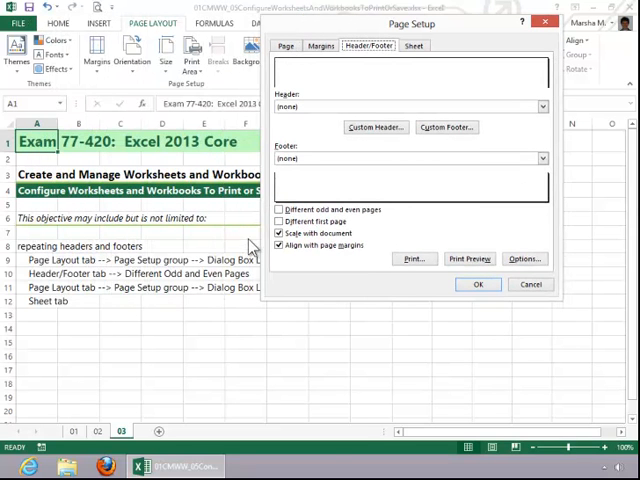
pyautogui.moveTo(300, 186)
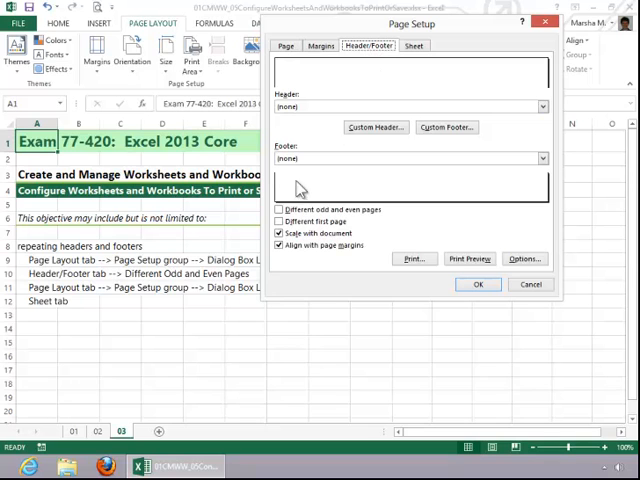
pyautogui.moveTo(325, 213)
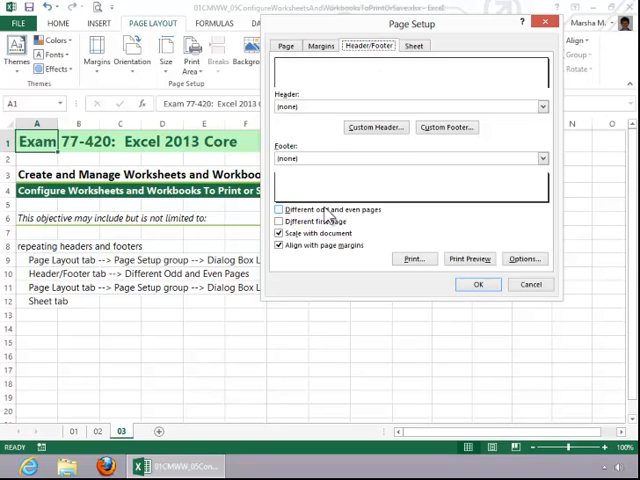
pyautogui.click(279, 209)
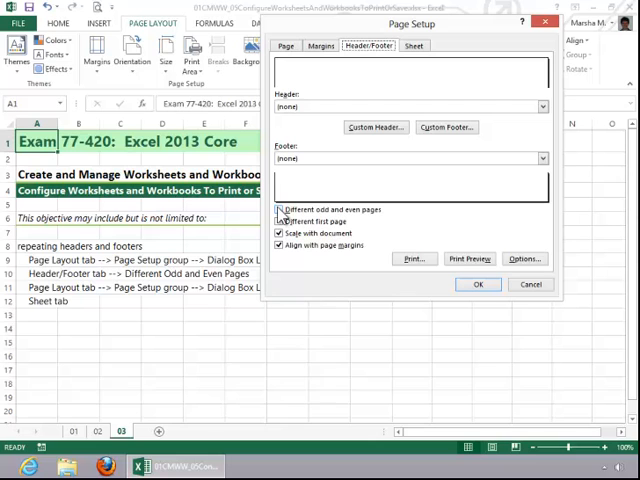
pyautogui.click(279, 210)
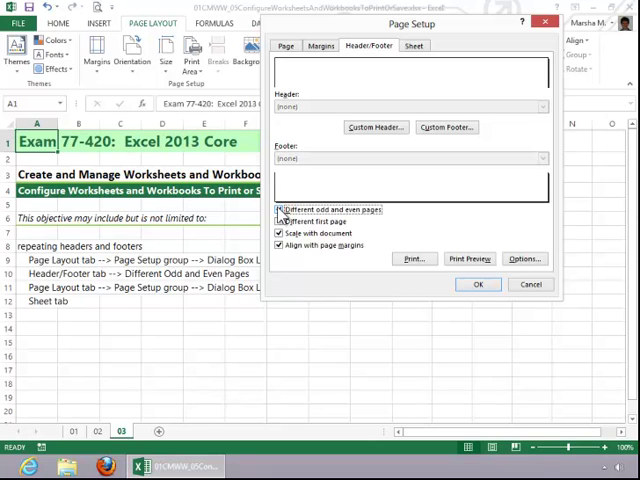
pyautogui.click(281, 209)
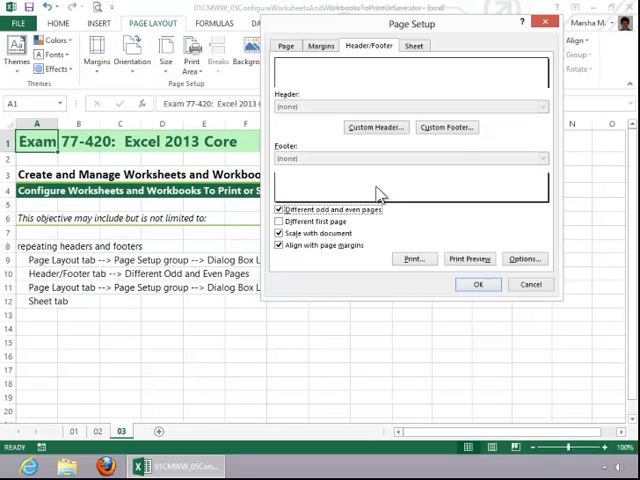
pyautogui.click(446, 127)
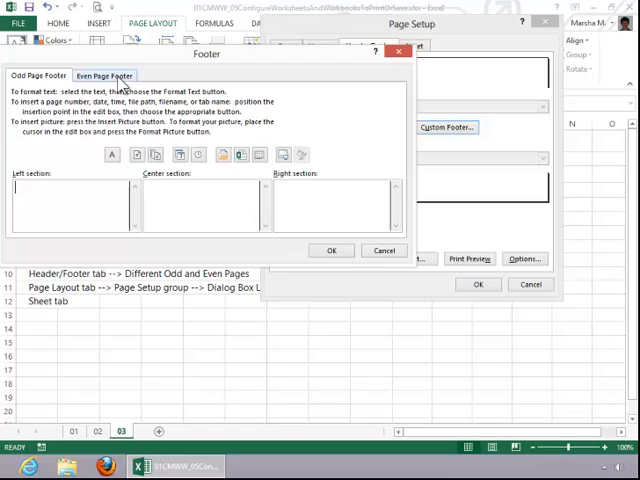
pyautogui.click(108, 75)
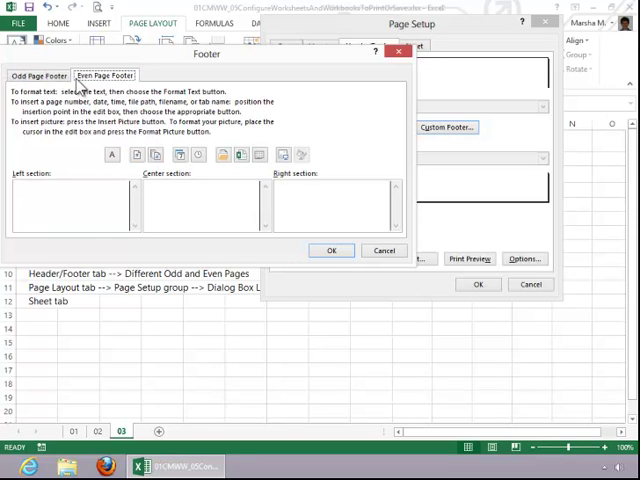
pyautogui.click(331, 250)
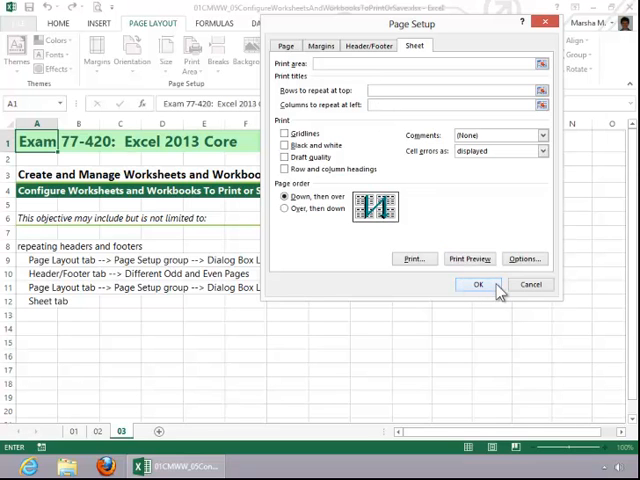
# Confirm the Page Setup changes with OK.
pyautogui.click(481, 284)
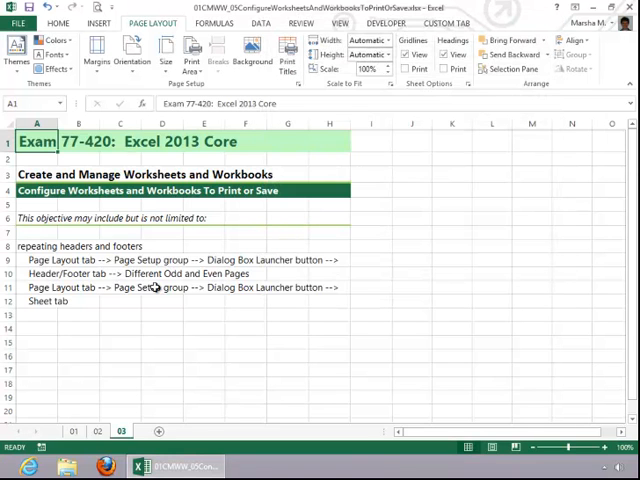